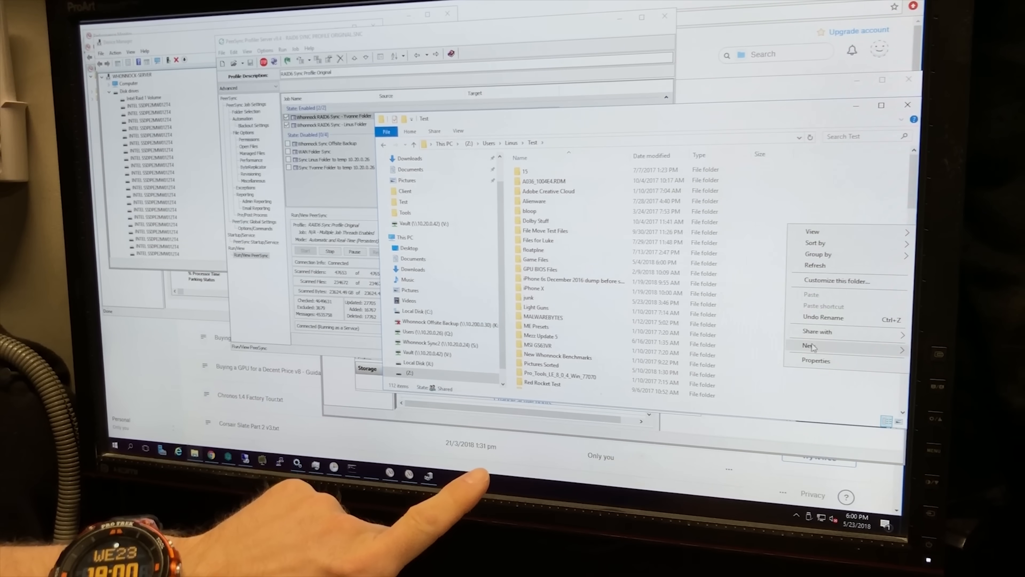
Create a new Text Document in the Test folder via the New submenu.
click(811, 345)
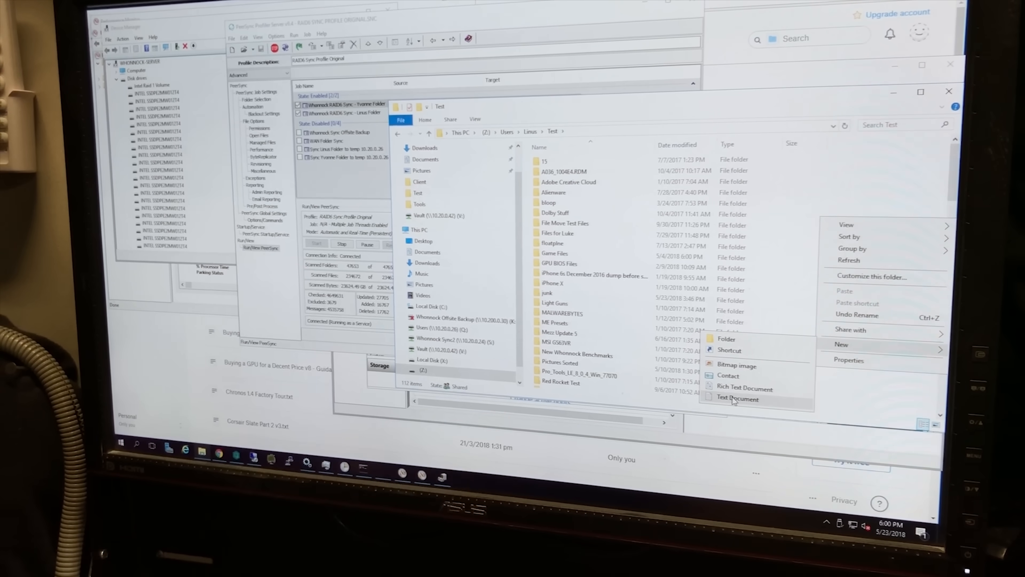
click(737, 398)
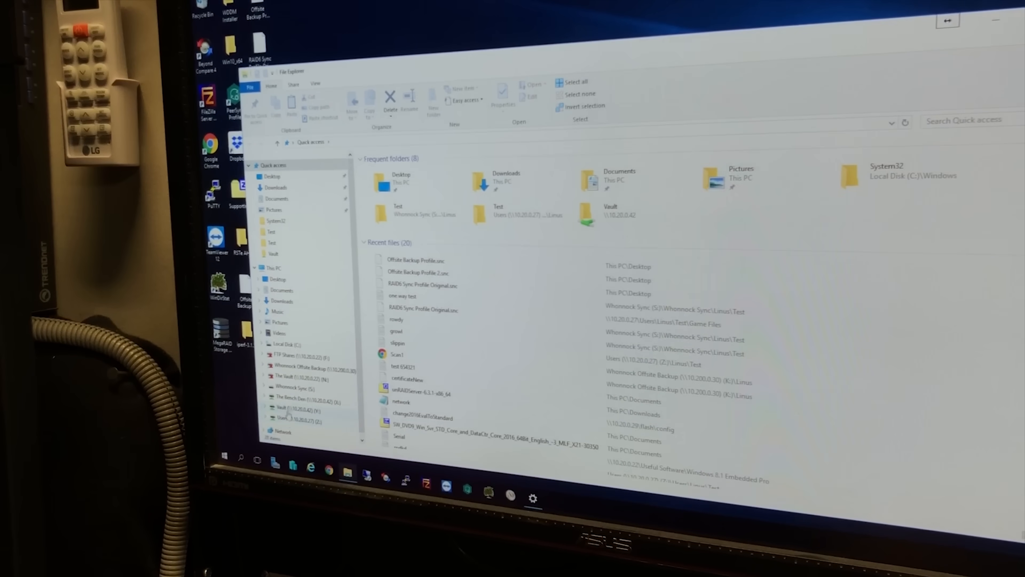
Navigate into the Whonnock Sync folder on the Whonnock Sync (S:) drive.
click(265, 388)
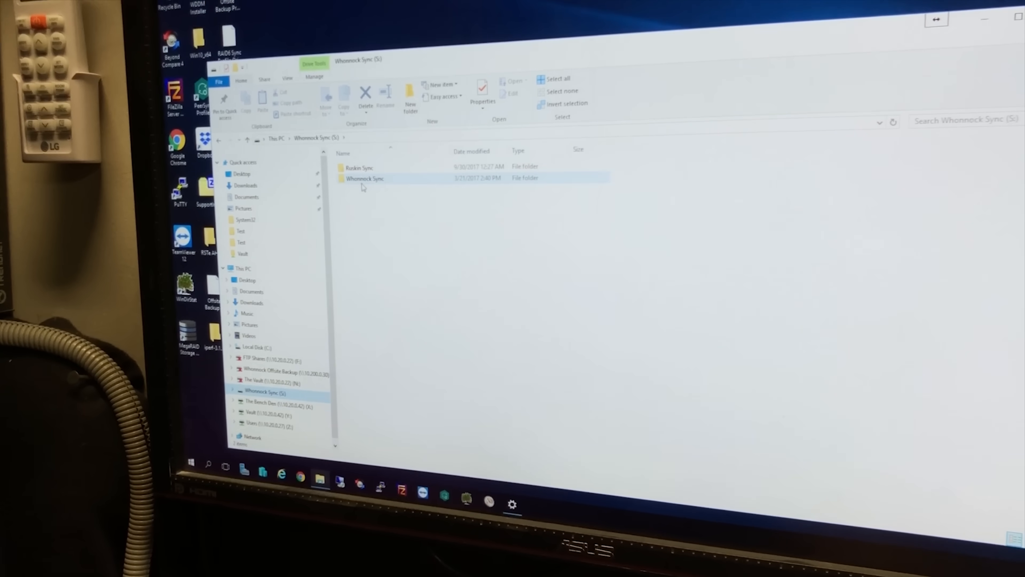
double_click(364, 178)
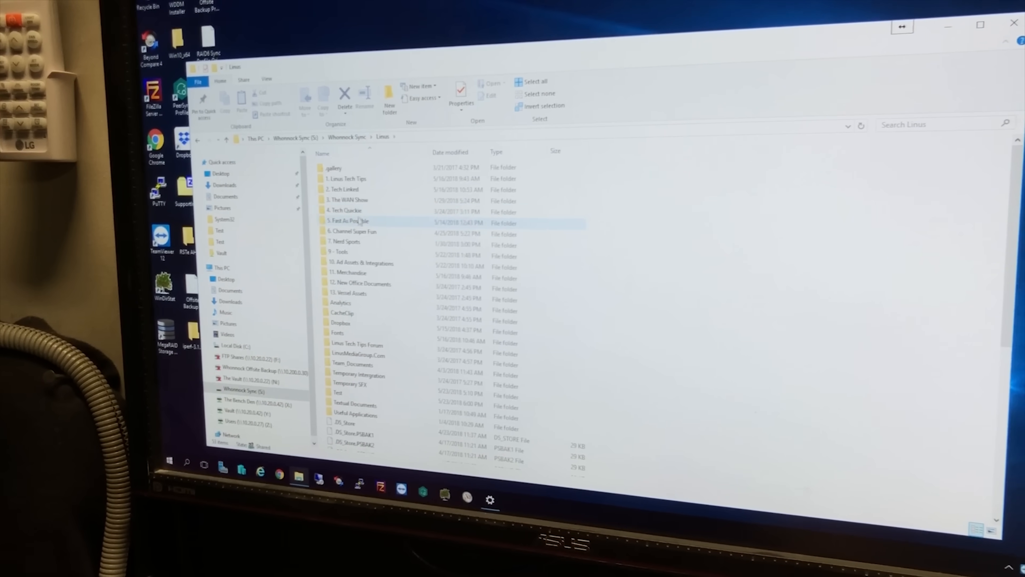